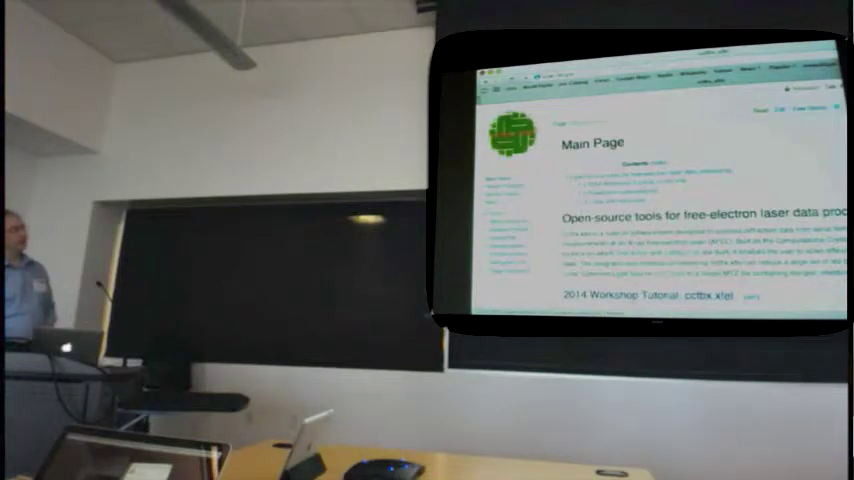
scroll("down", 3)
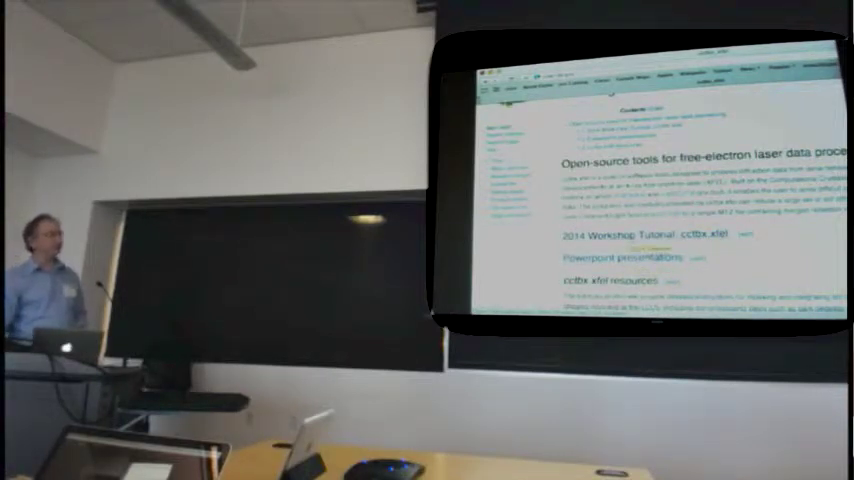
scroll("down", 3)
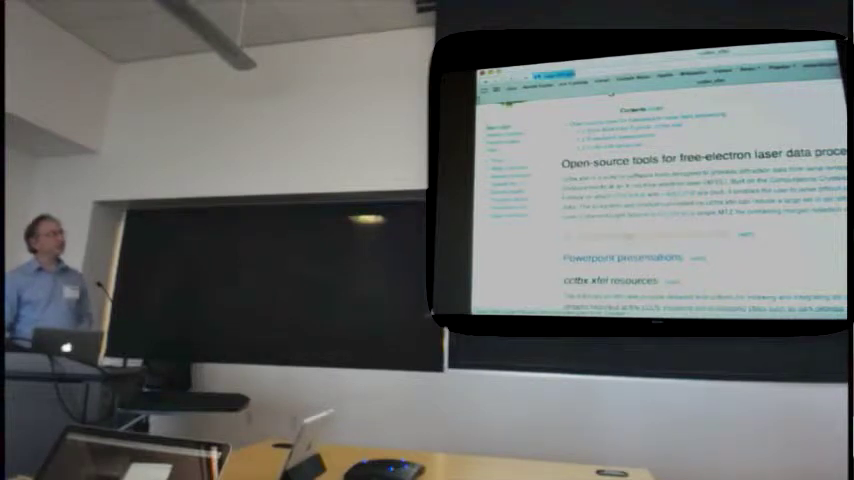